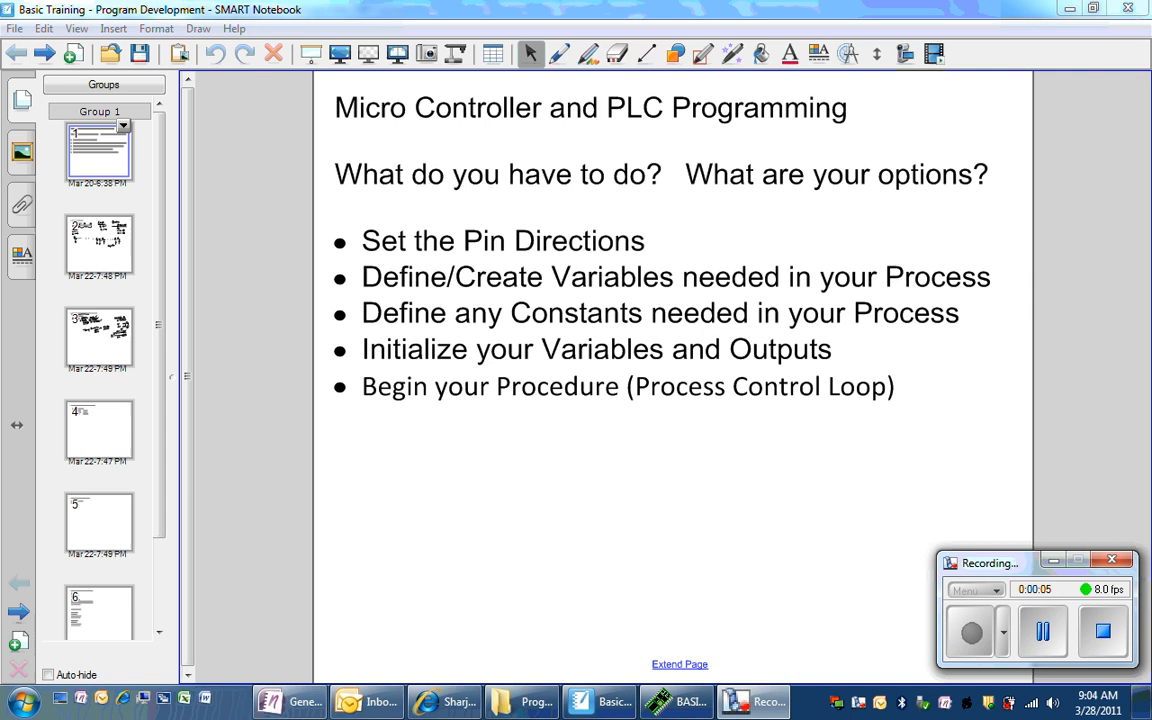
mouse_move(499, 205)
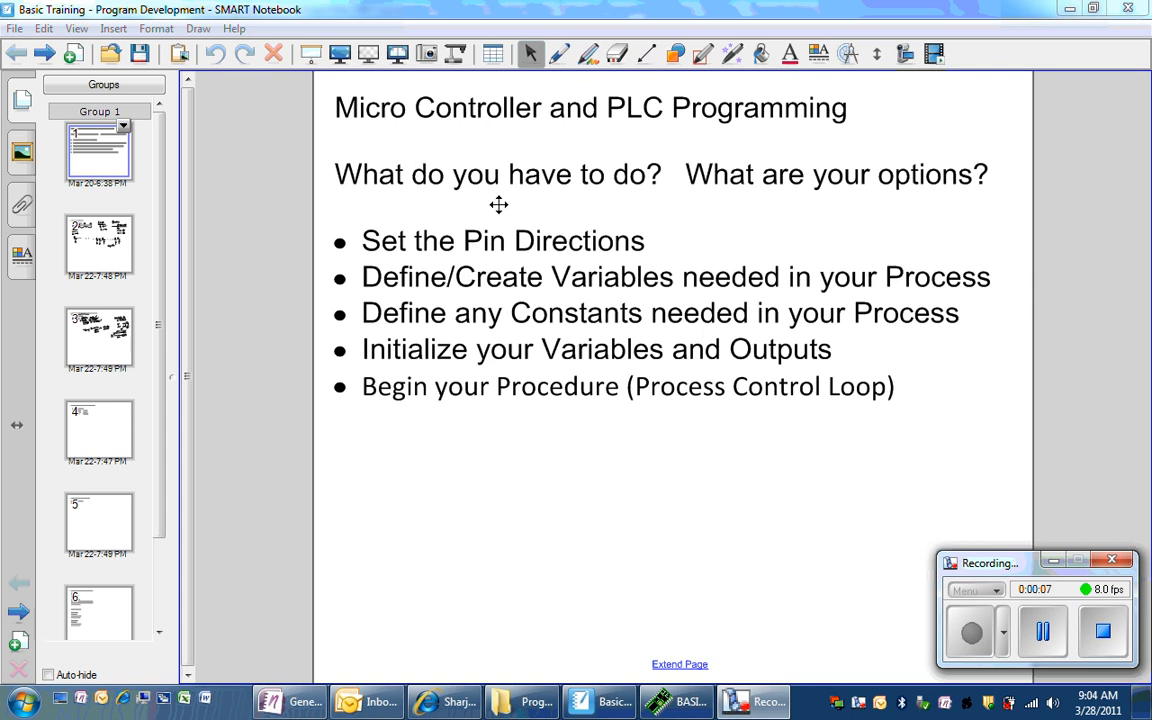
mouse_move(443, 300)
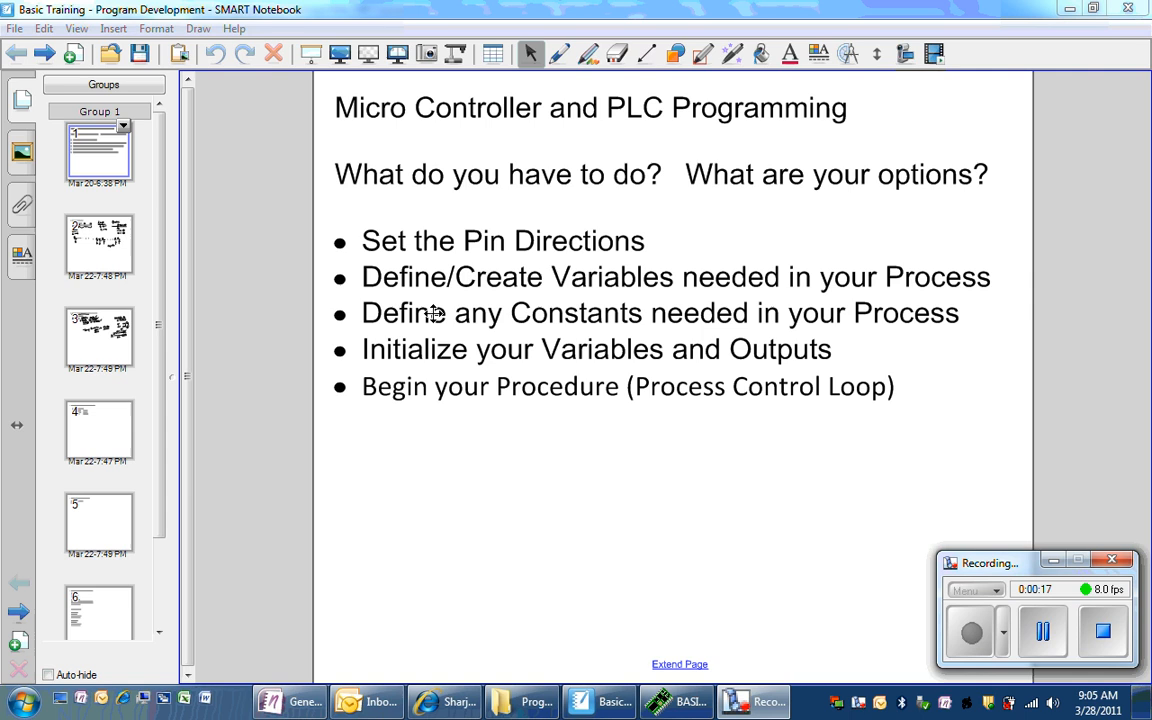
Jump to page 4, the Define Constants slide, from the Page Sorter
left_click(98, 428)
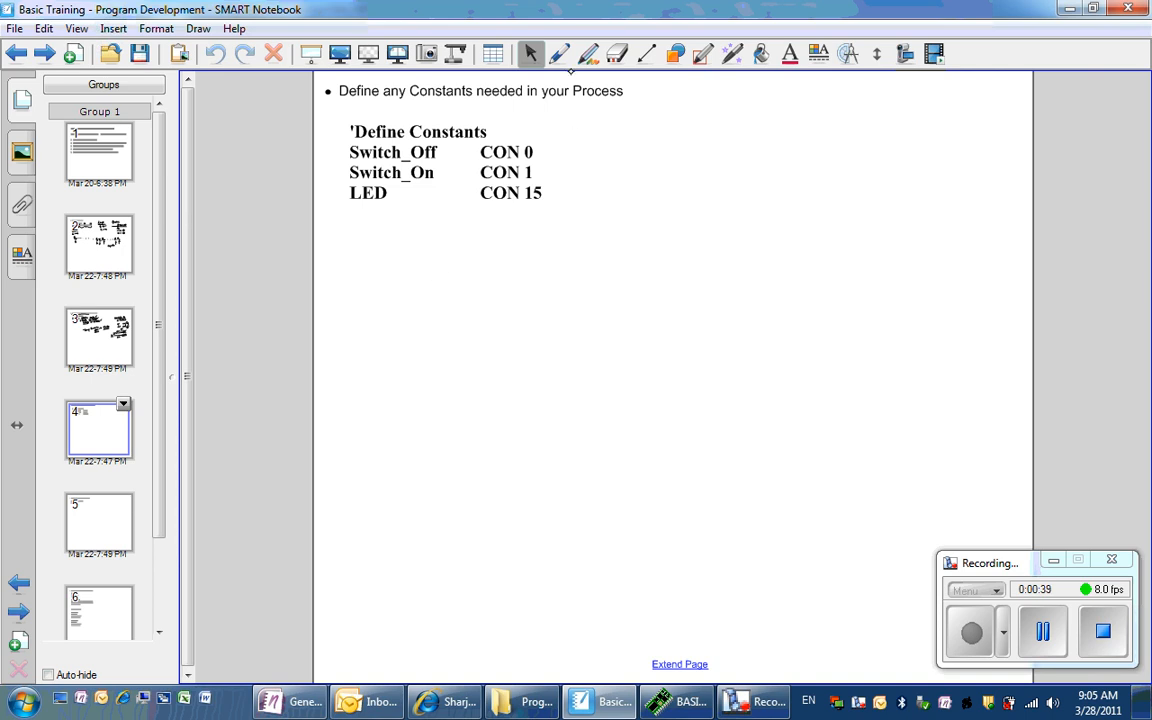
With the pen, handwrite Status and Light below Values beside the constants
left_click(588, 54)
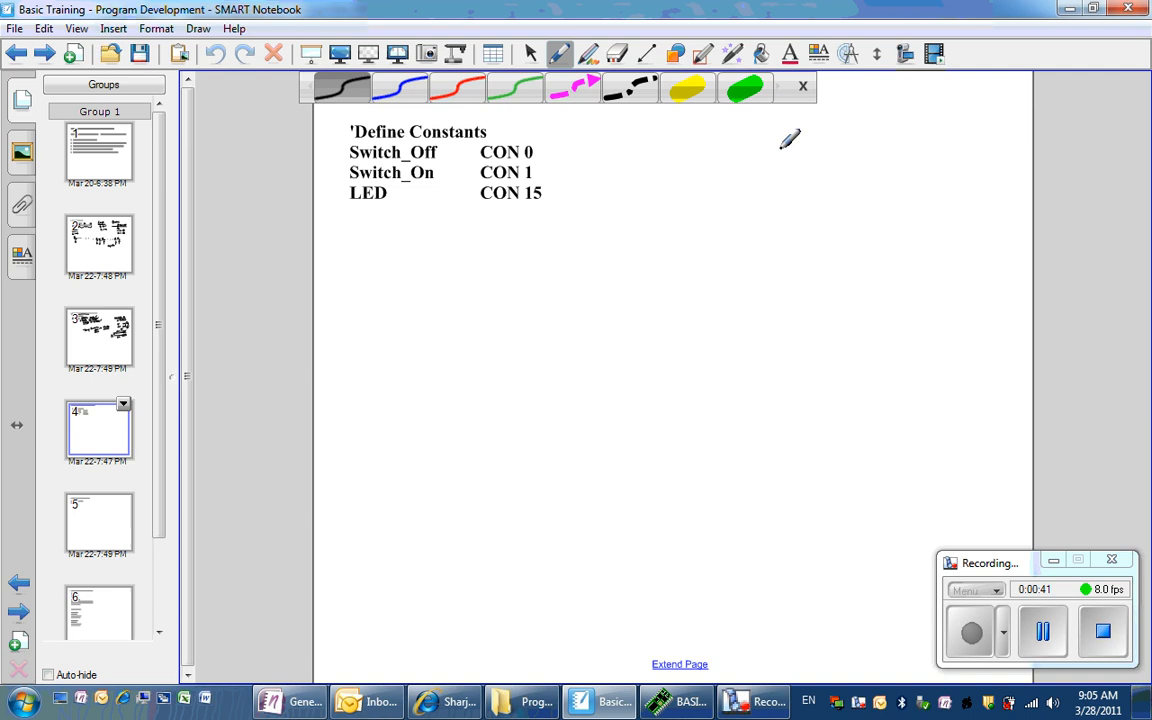
mouse_move(845, 141)
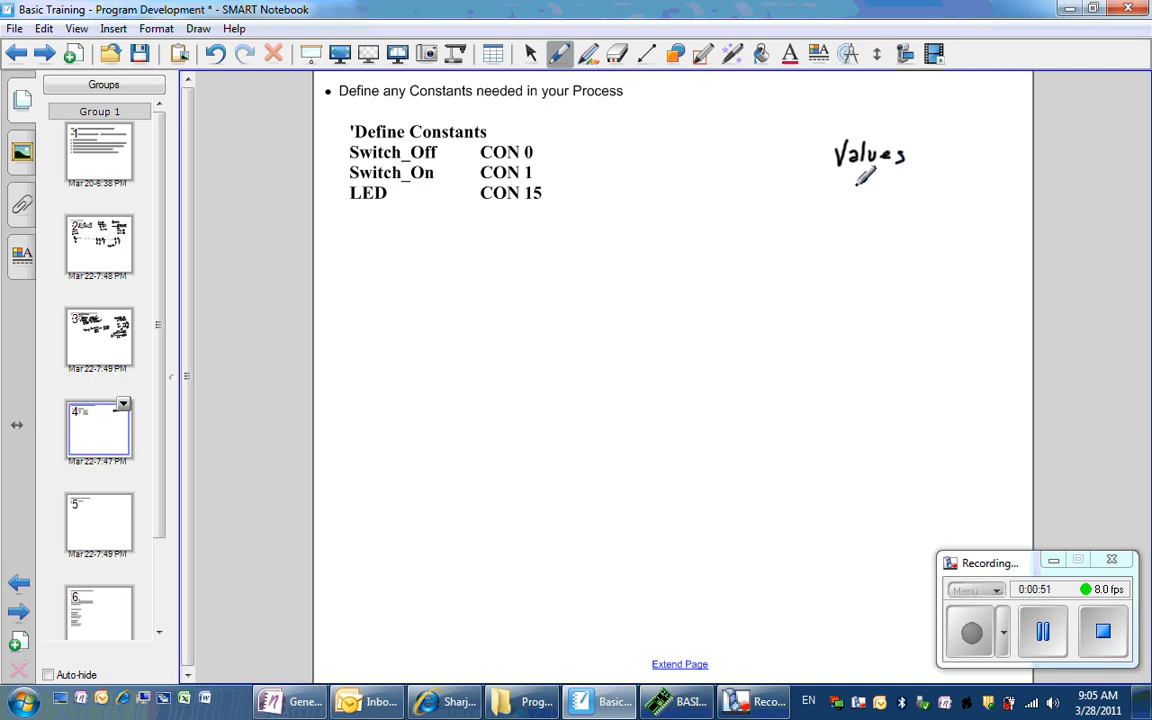
left_click_drag(840, 185, 865, 180)
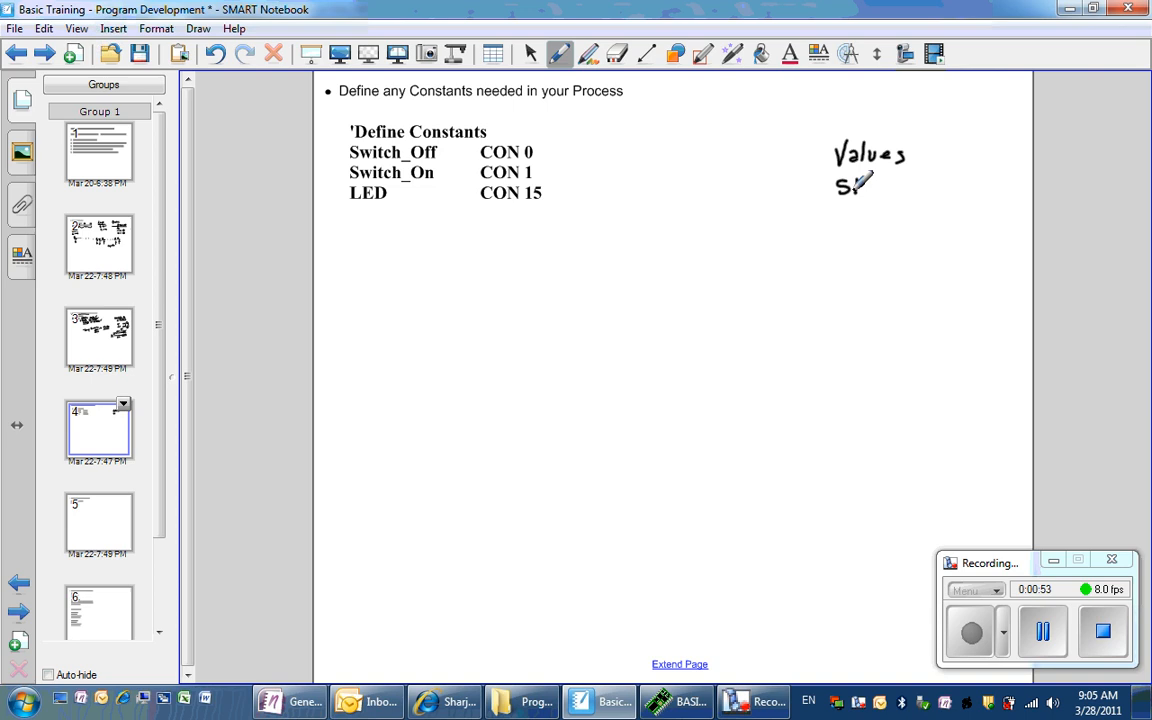
left_click_drag(850, 188, 885, 185)
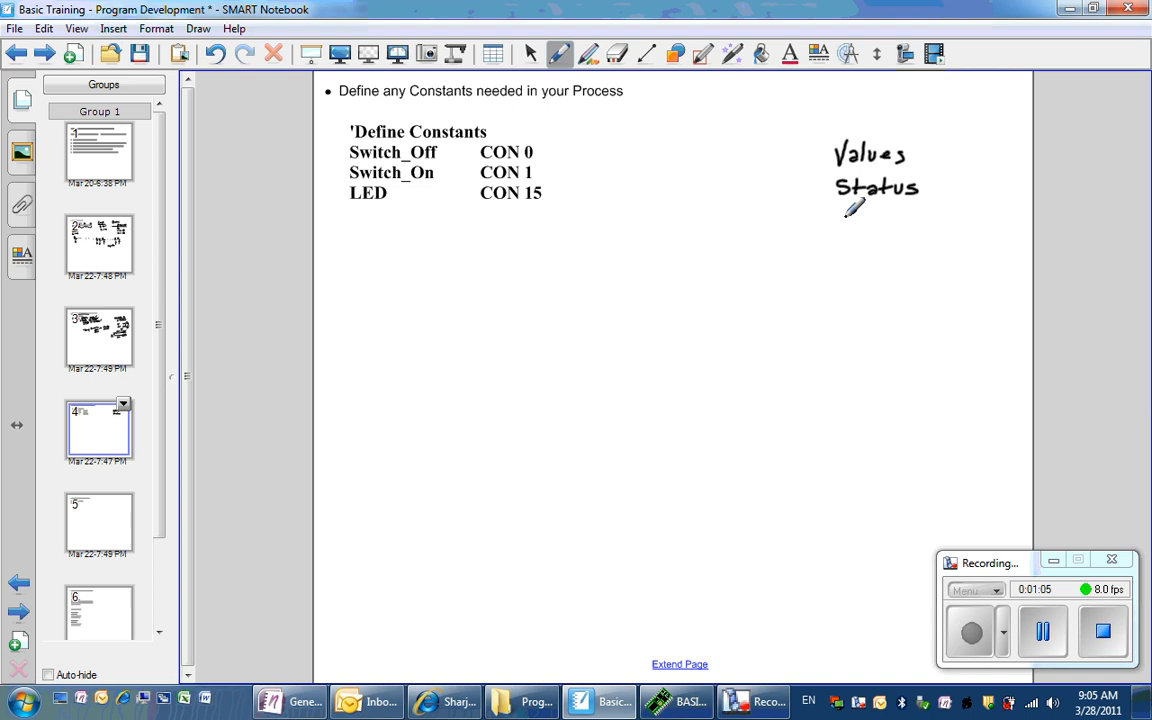
left_click_drag(840, 213, 860, 225)
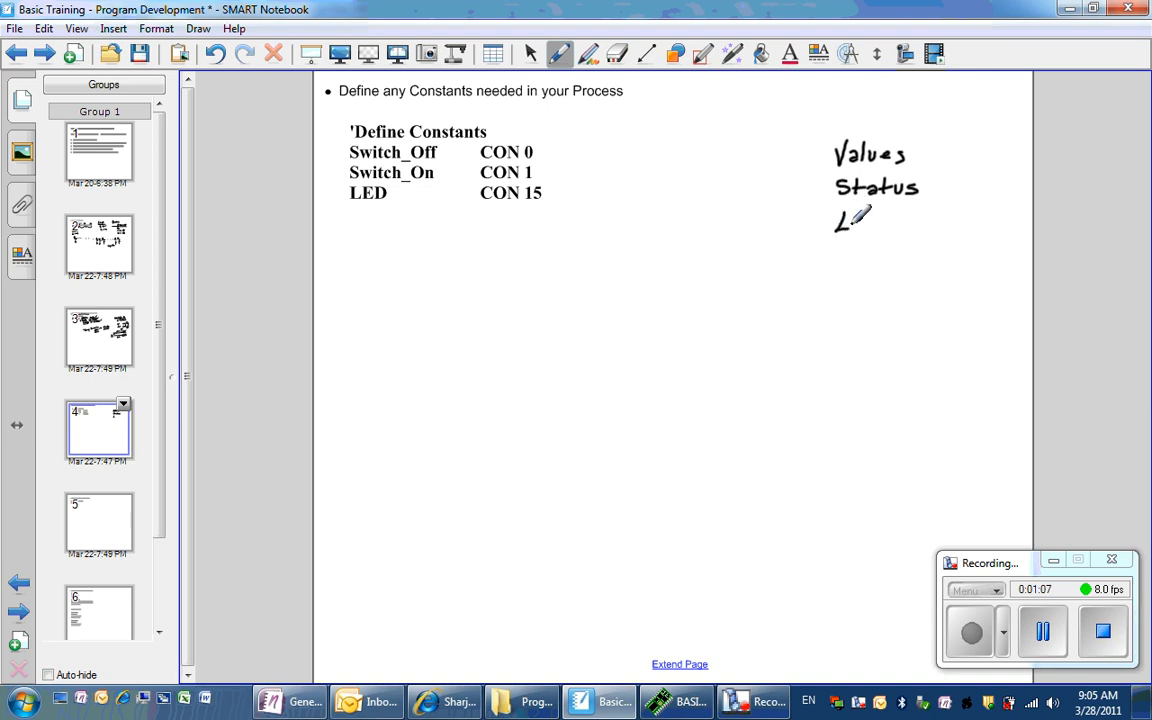
left_click_drag(845, 215, 895, 225)
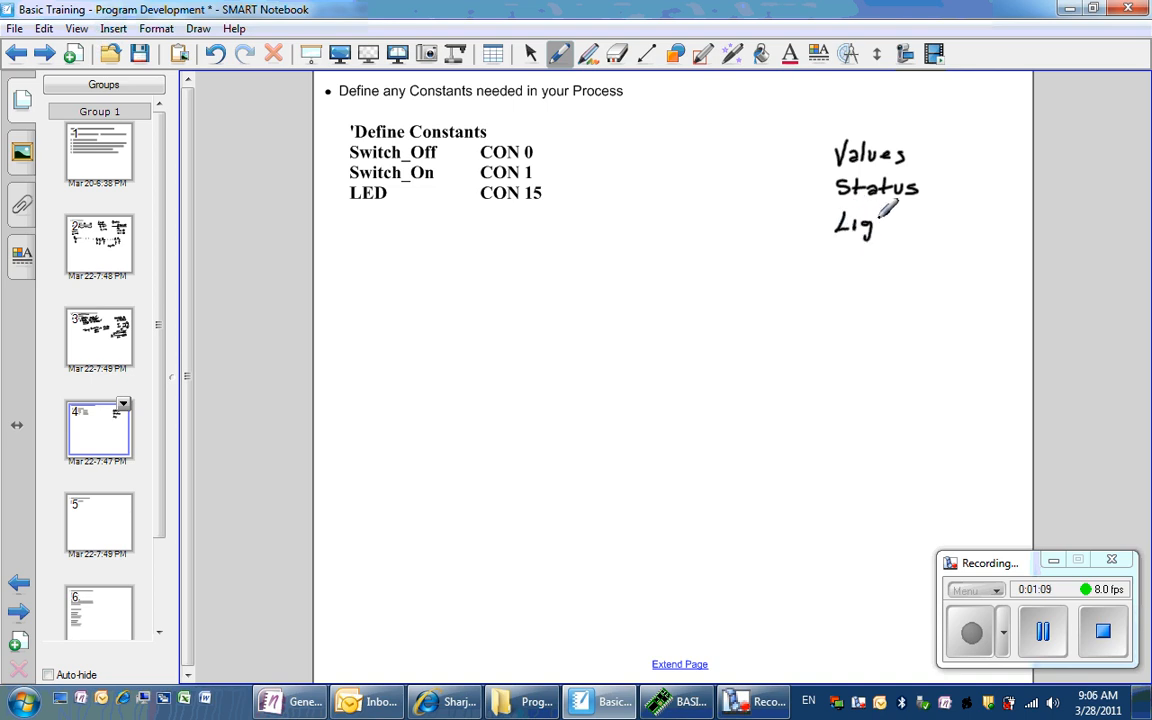
left_click_drag(870, 220, 908, 215)
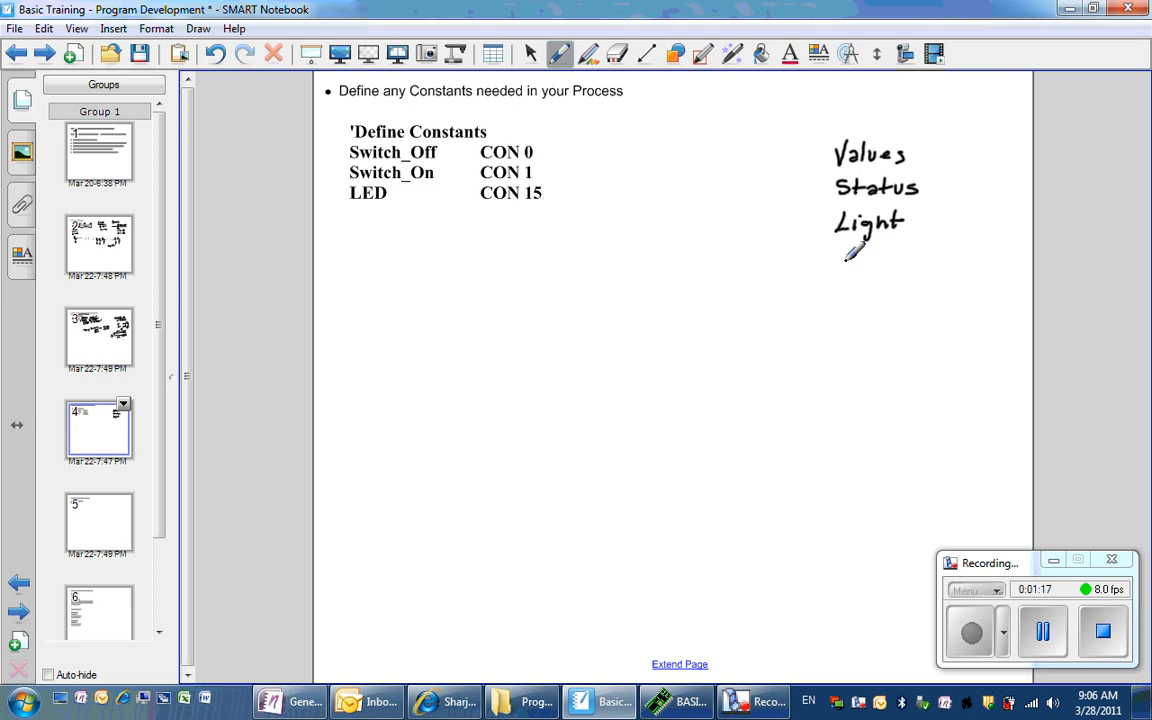
Handwrite the fourth word below Light and draw four up arrows beneath it
left_click_drag(855, 250, 848, 280)
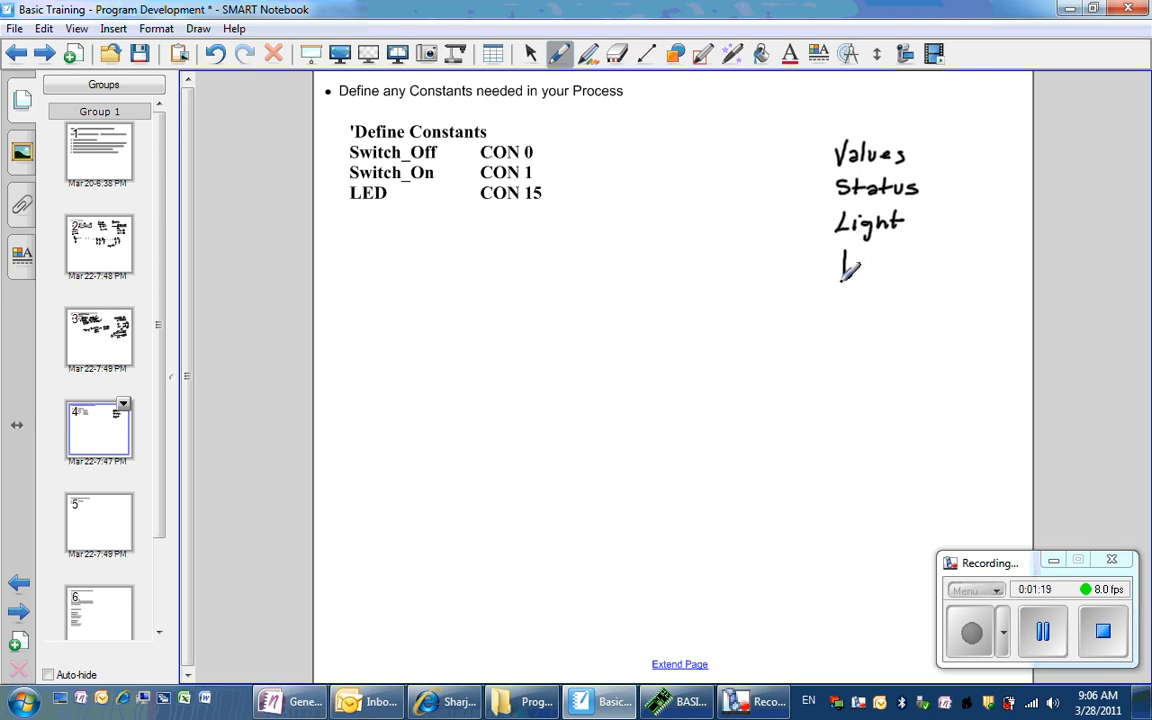
left_click_drag(845, 270, 880, 255)
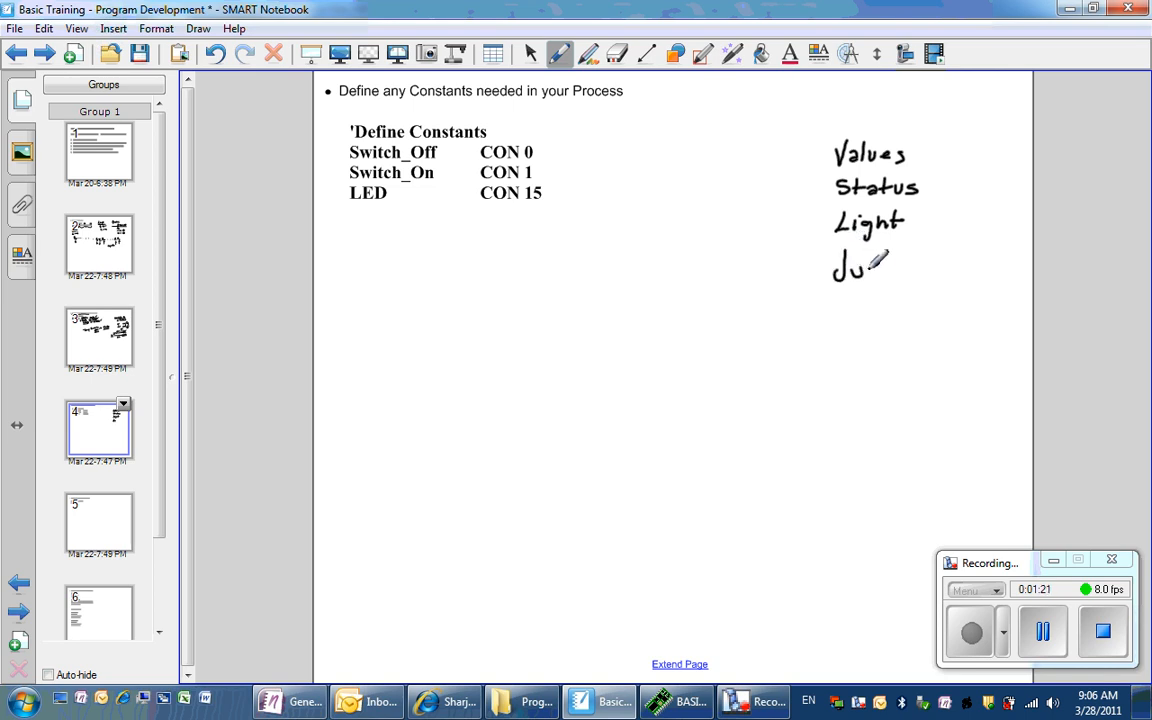
left_click_drag(862, 267, 915, 267)
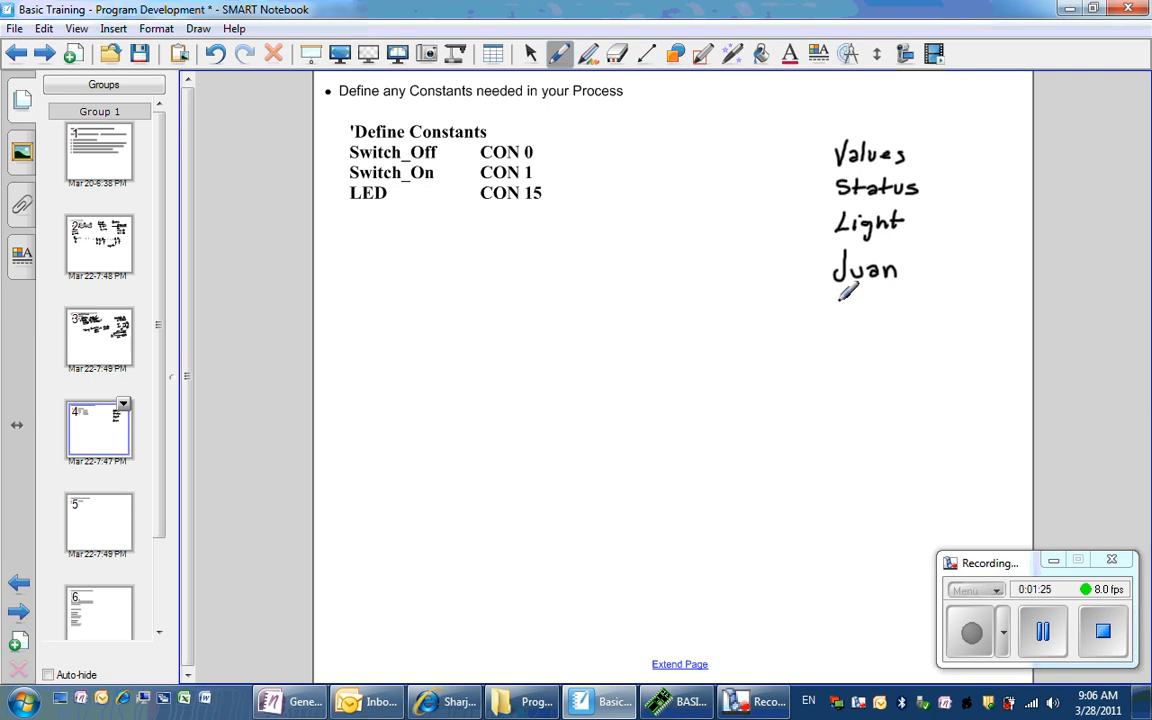
left_click_drag(840, 300, 870, 290)
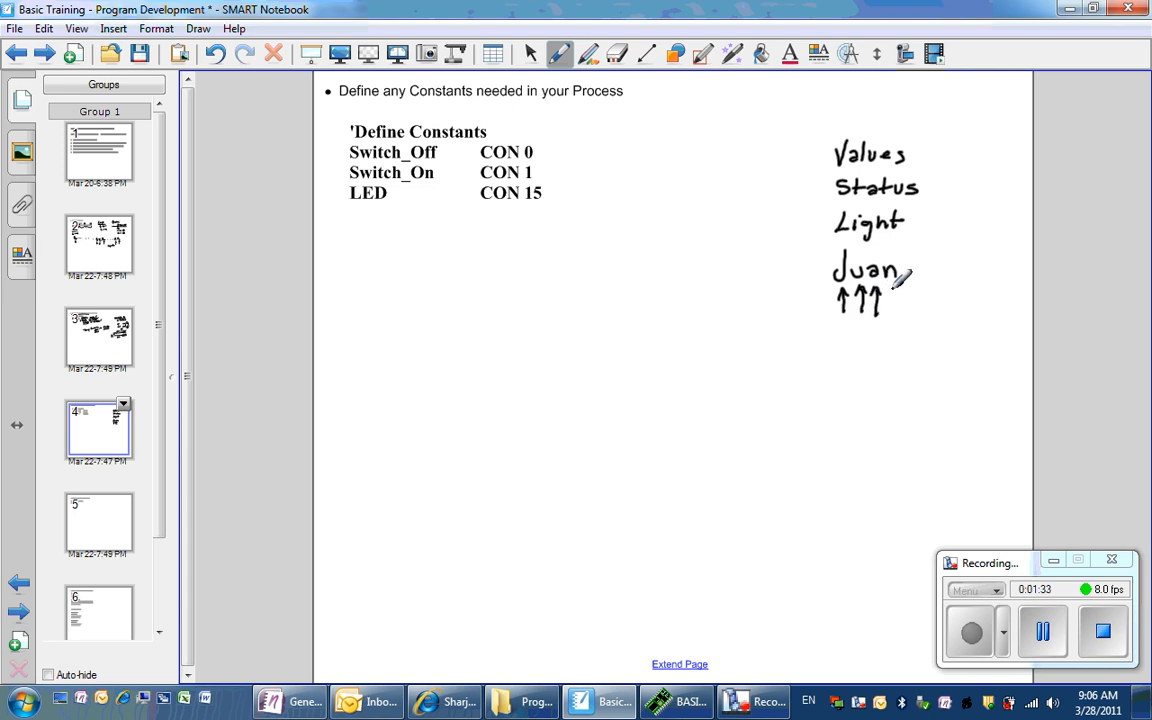
left_click_drag(895, 290, 915, 305)
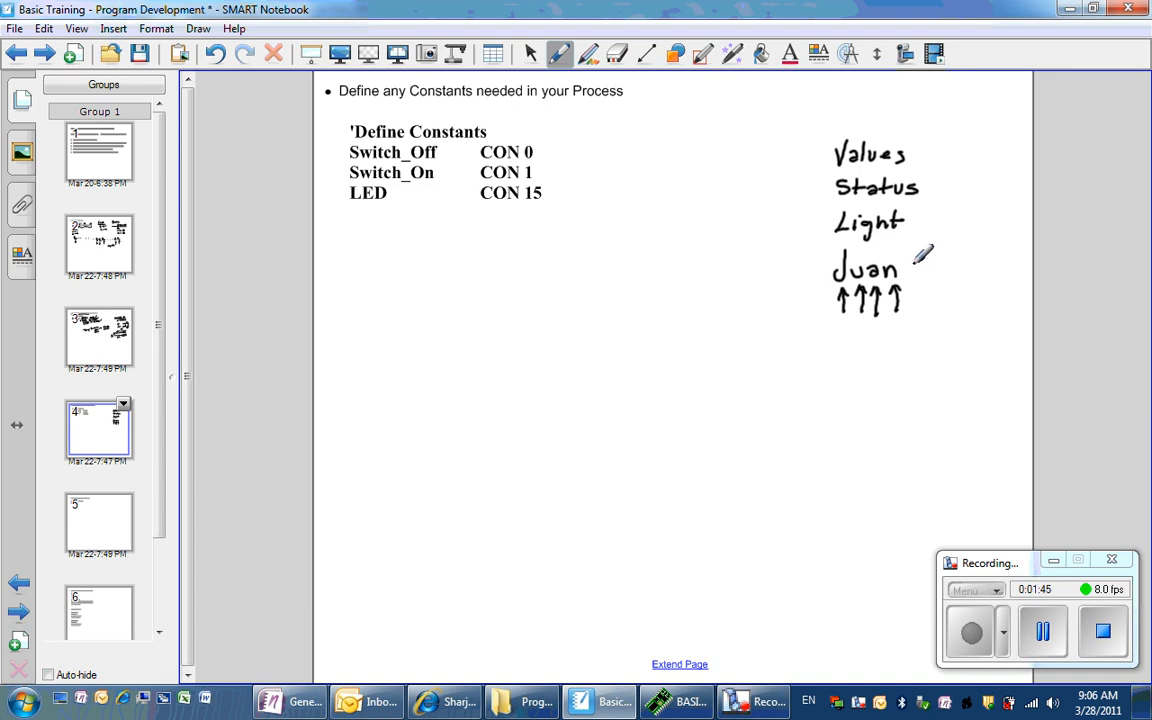
mouse_move(865, 195)
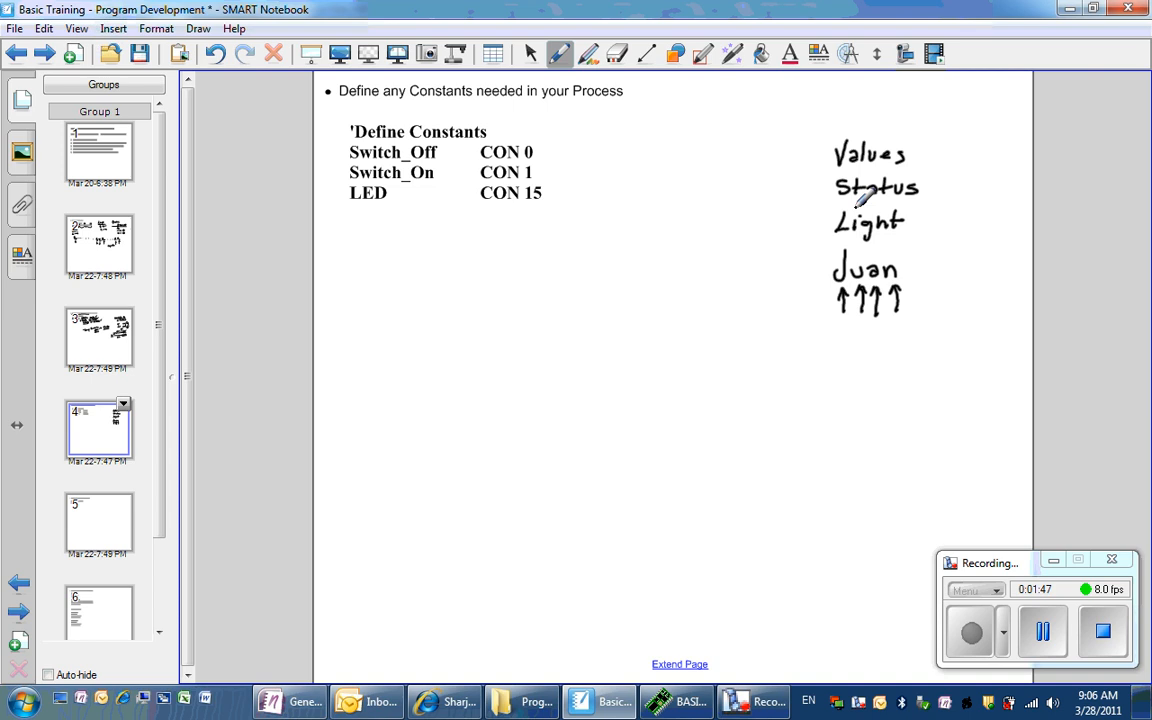
Handwrite 'Count / Timer' above Values at the top of the uses list
left_click_drag(835, 115, 875, 105)
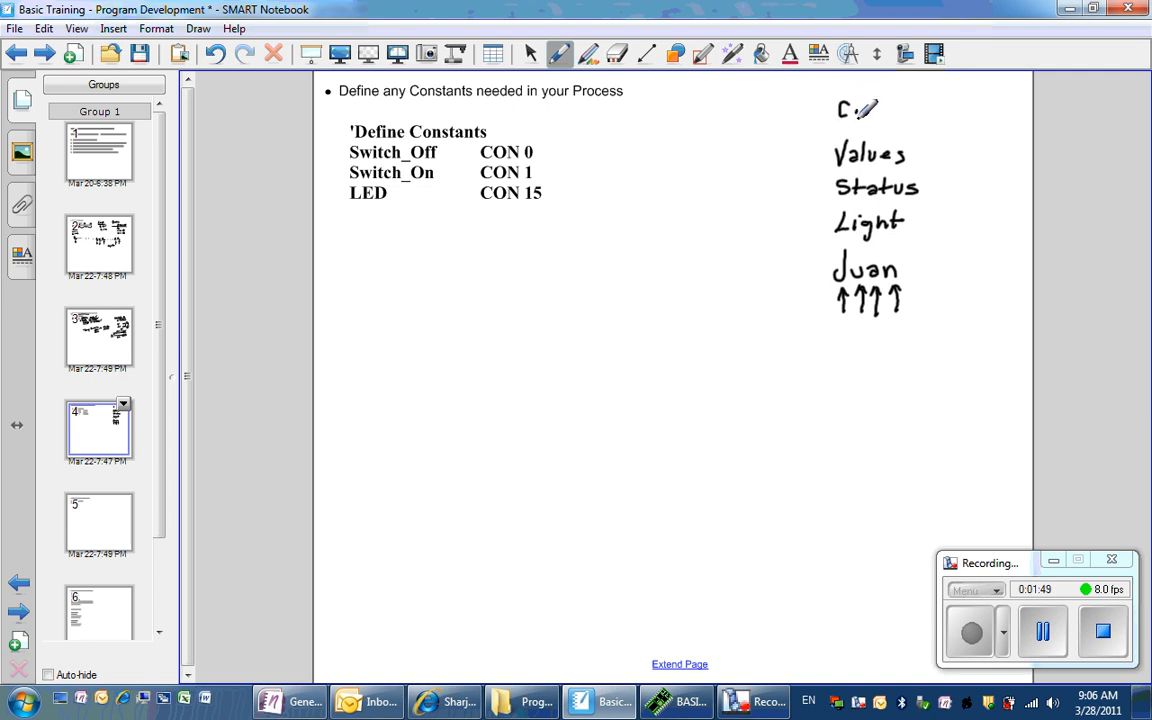
left_click_drag(850, 108, 900, 108)
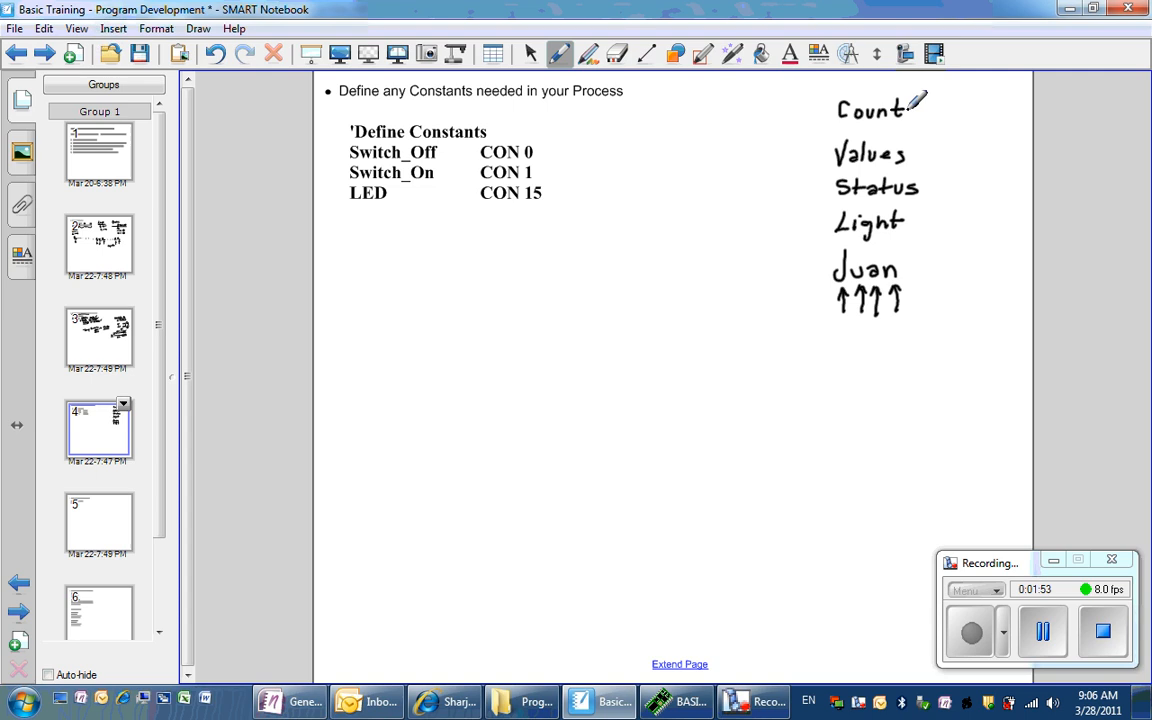
left_click_drag(915, 105, 960, 105)
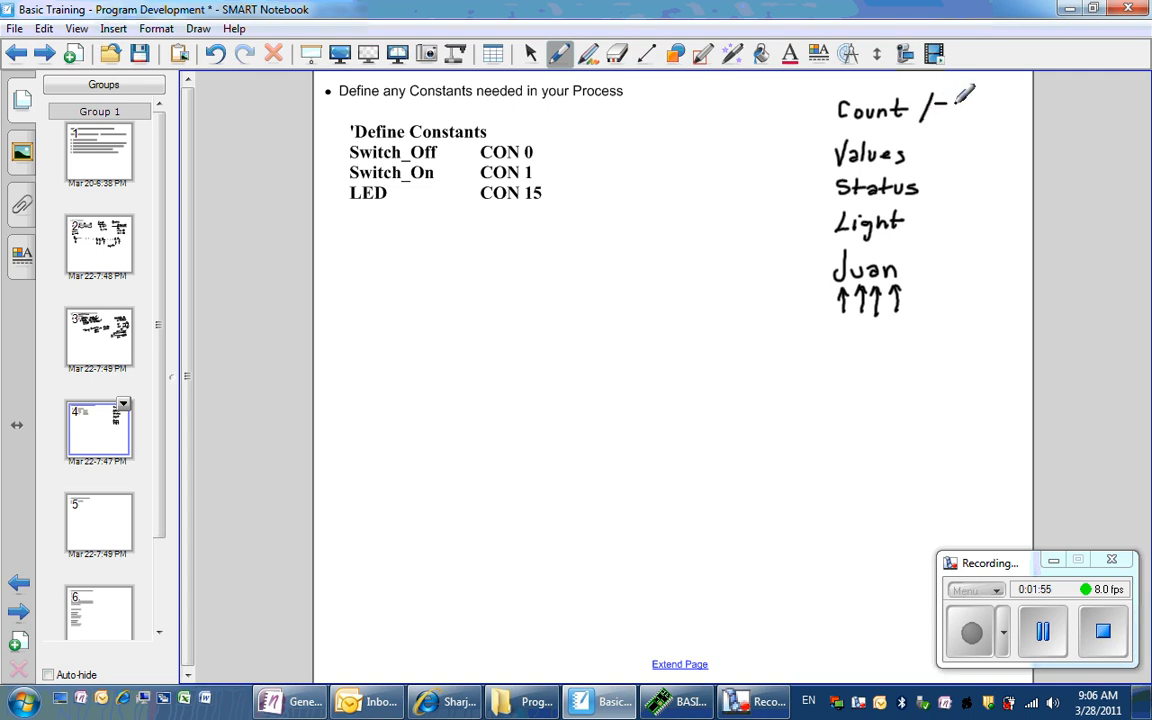
left_click_drag(945, 108, 965, 115)
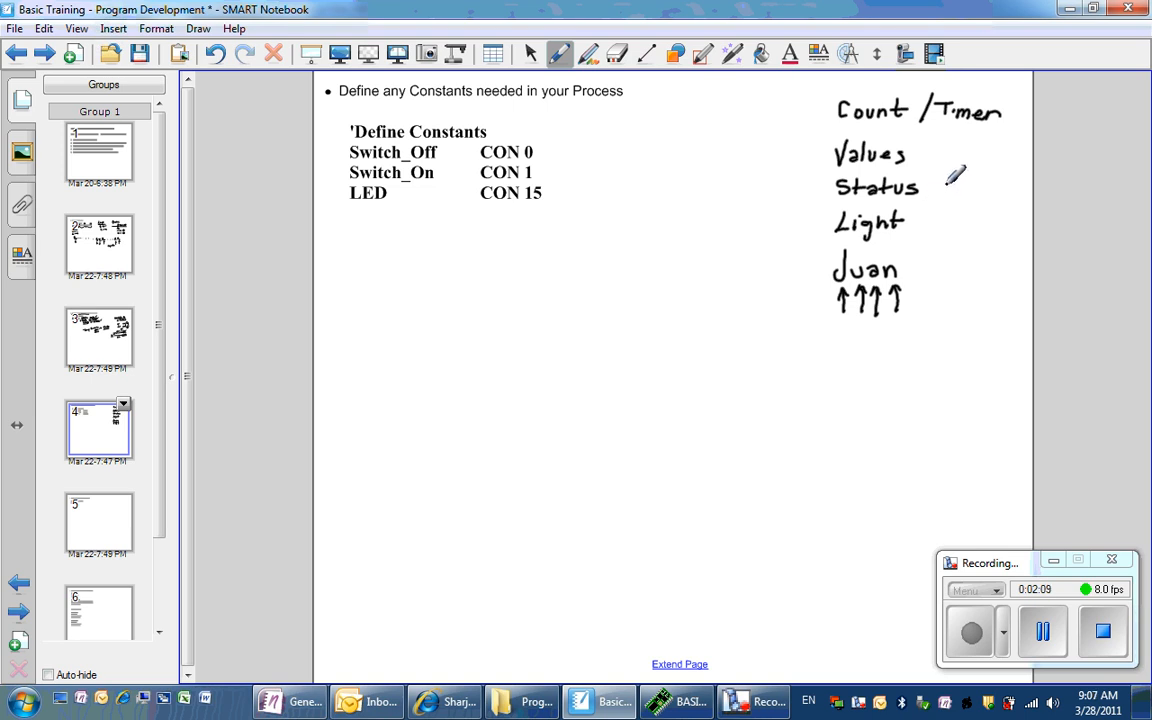
left_click_drag(945, 185, 985, 205)
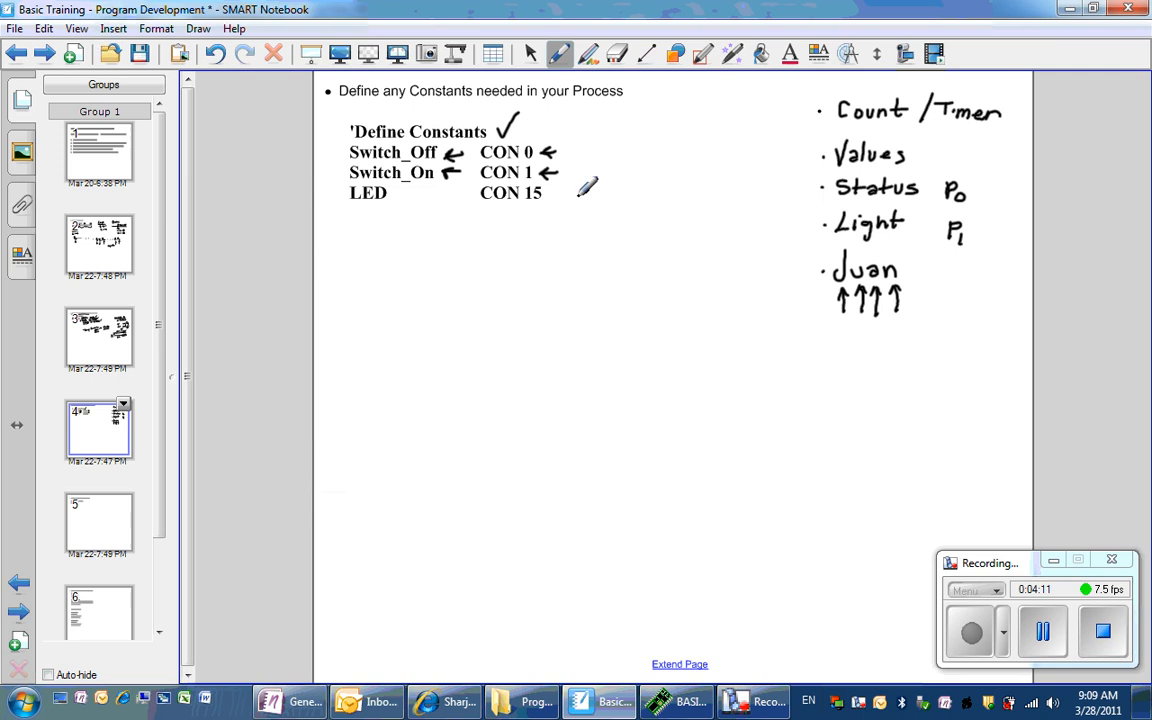
mouse_move(365, 190)
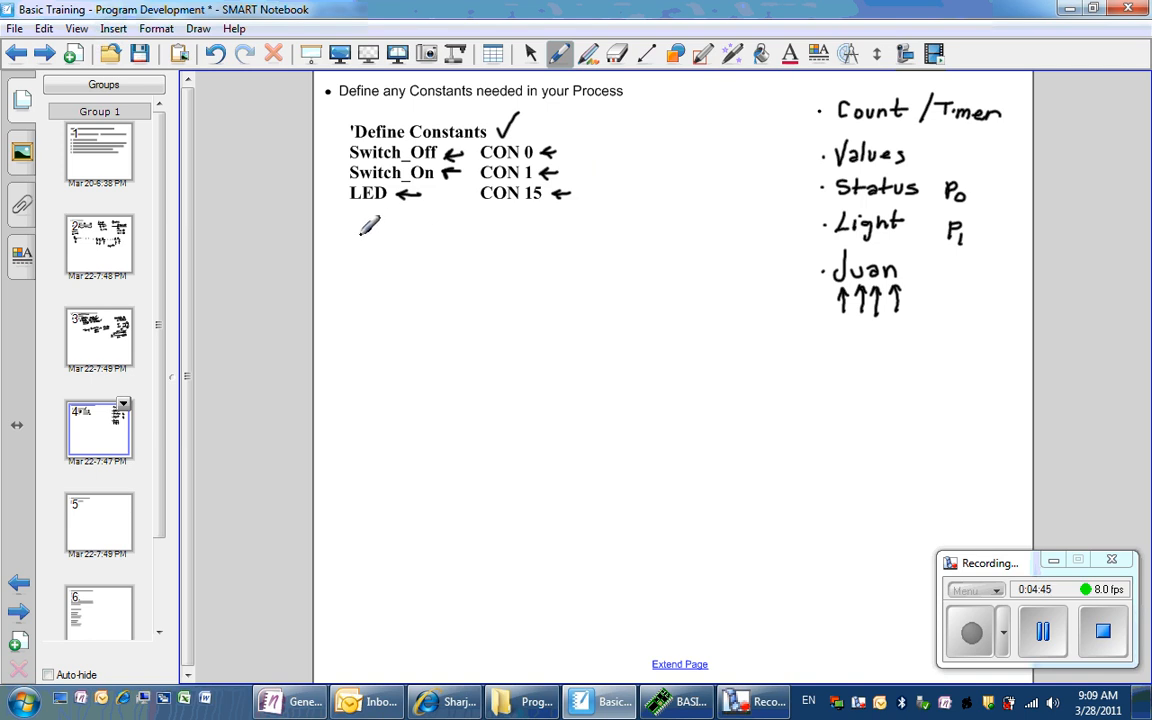
Handwrite Easier below the constants and Update beneath Read
left_click_drag(350, 245, 365, 240)
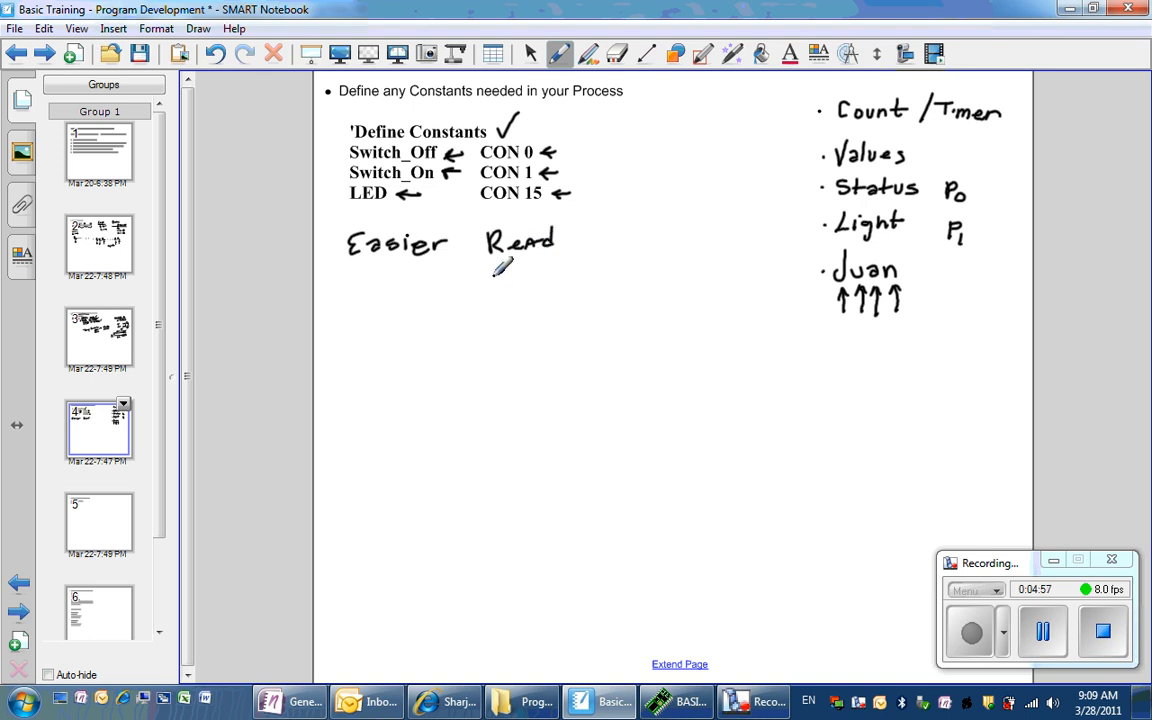
left_click_drag(490, 285, 540, 265)
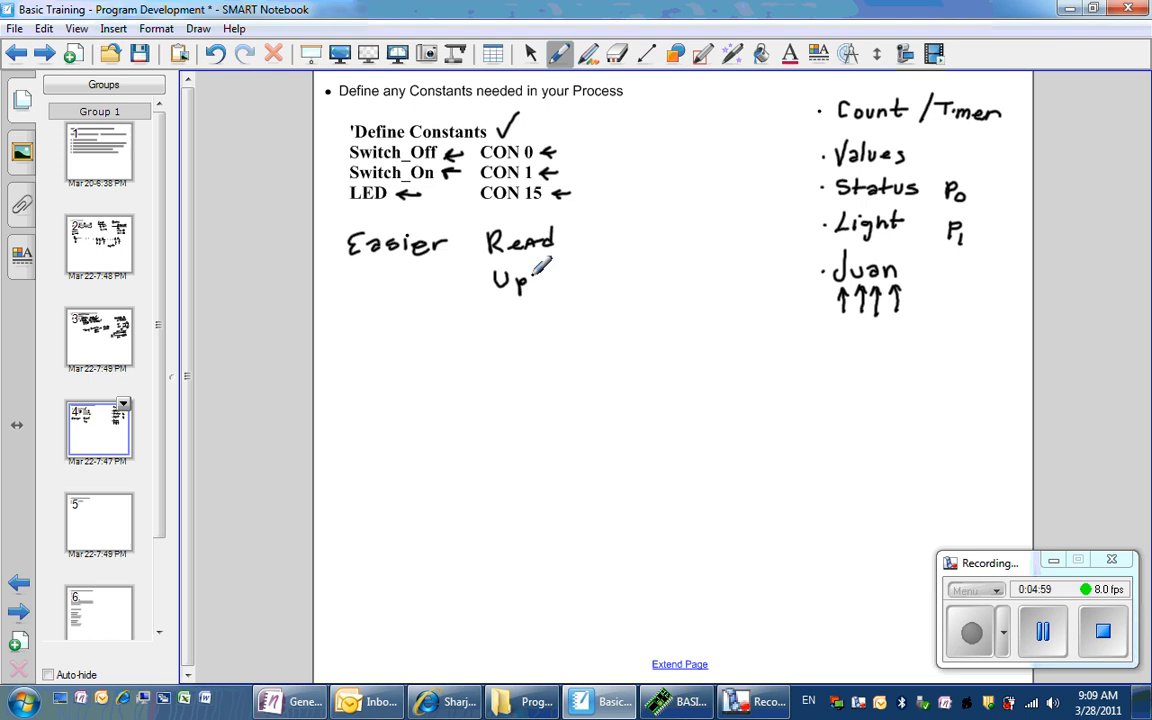
left_click_drag(530, 278, 560, 270)
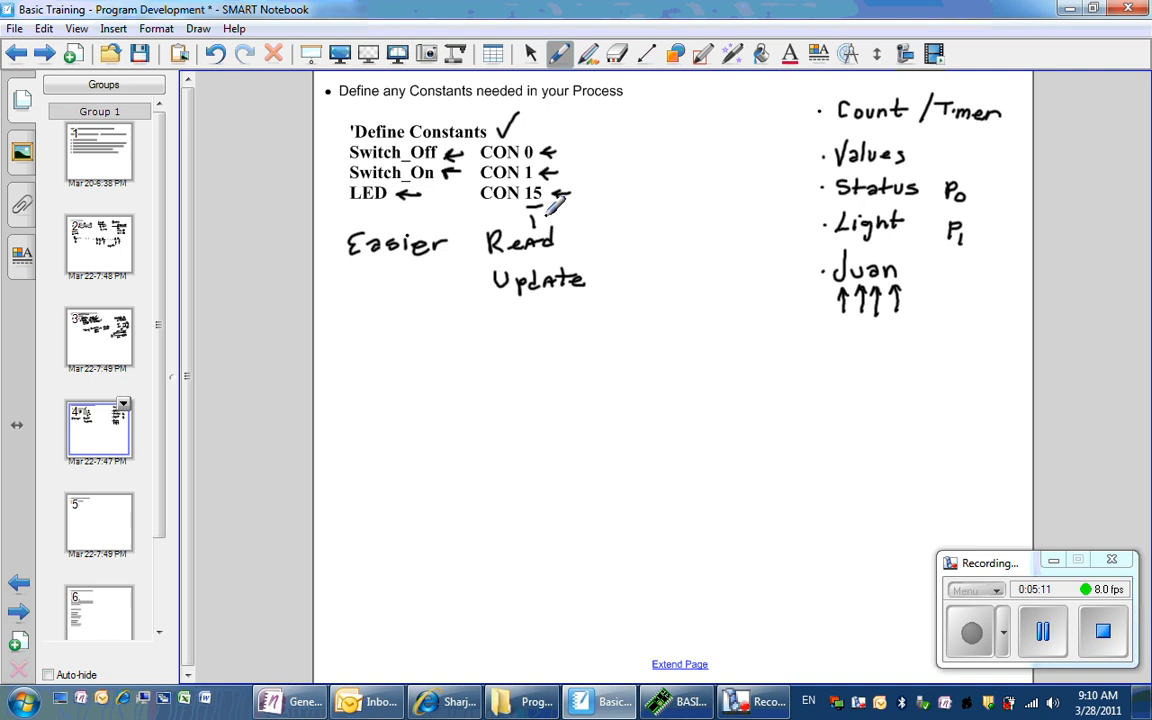
Strike out the 15 in CON 15 and write 14 with an arrow as its replacement
left_click_drag(535, 210, 560, 220)
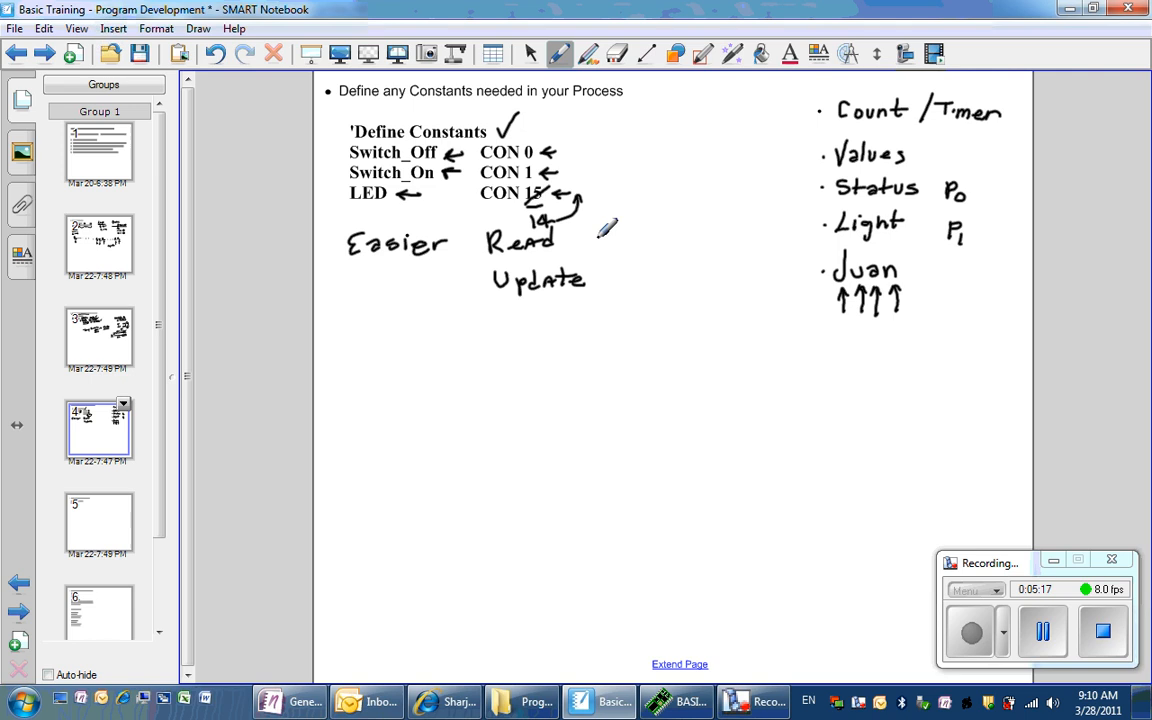
mouse_move(382, 563)
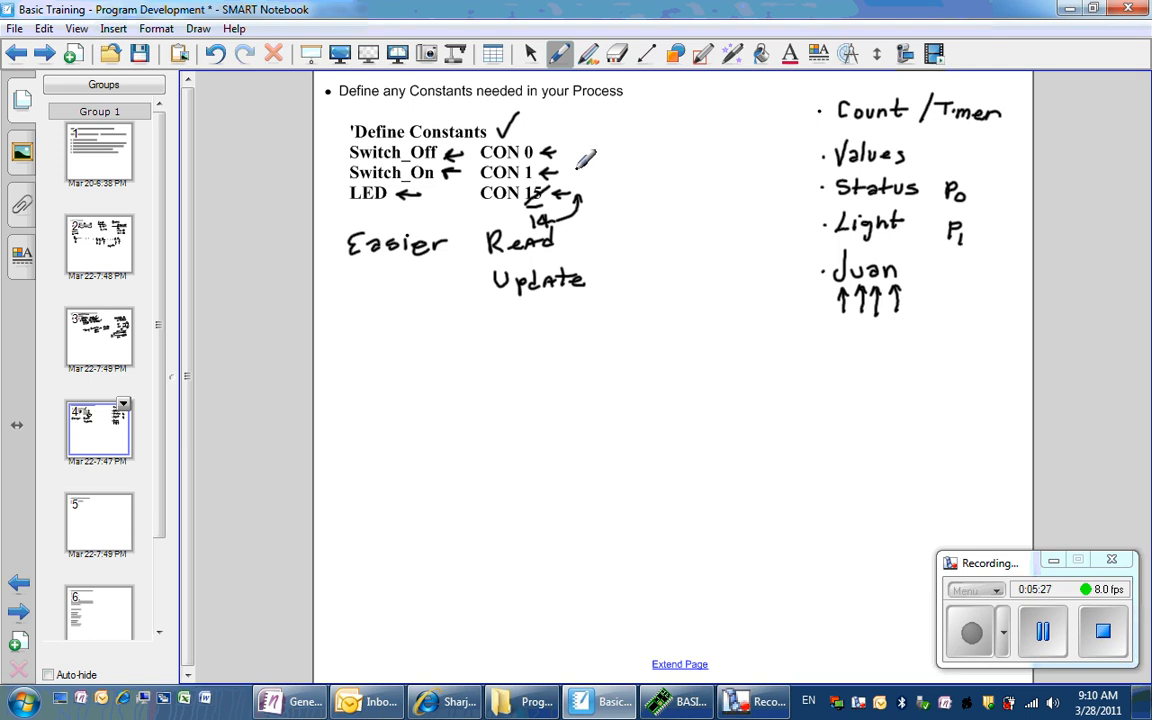
mouse_move(590, 140)
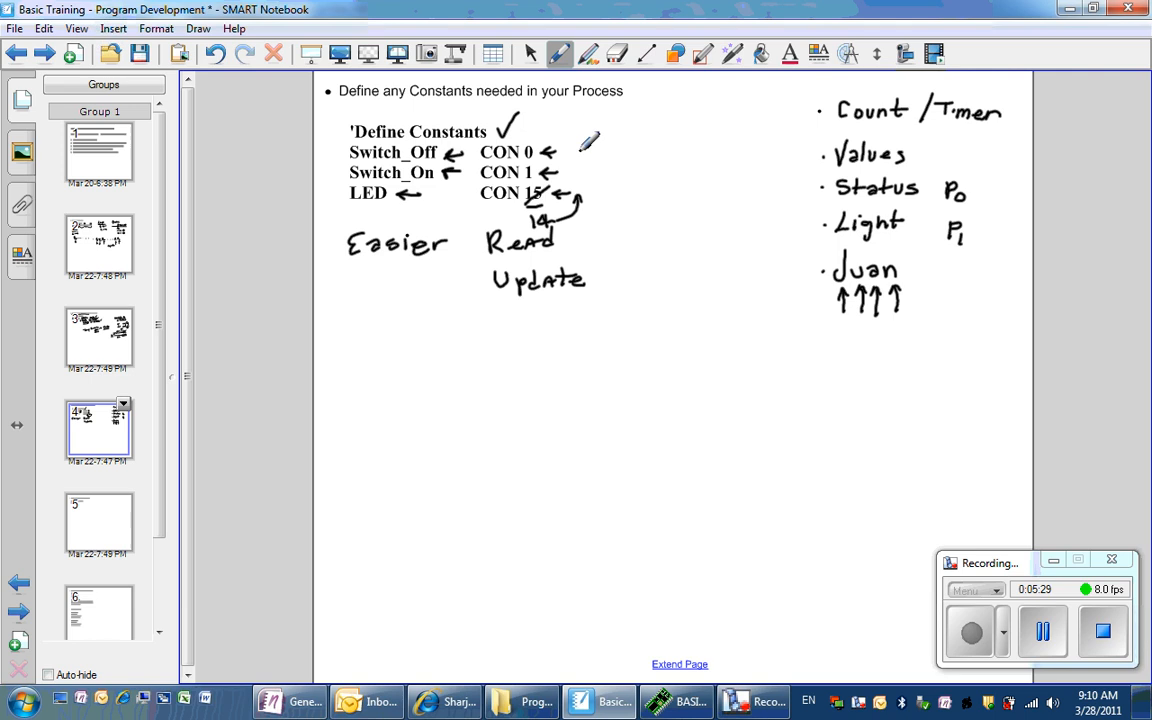